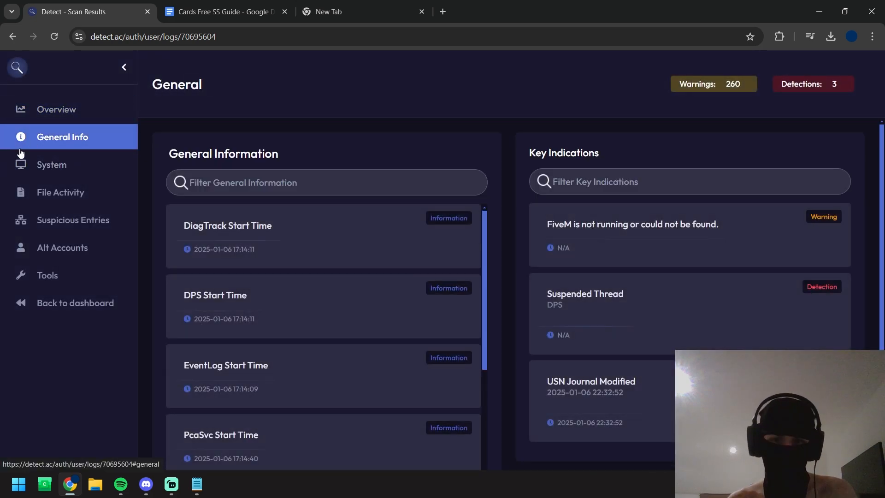
Review the scan's General Information list down to the Windows Installed entry dated 2024-02-22.
double_click(585, 294)
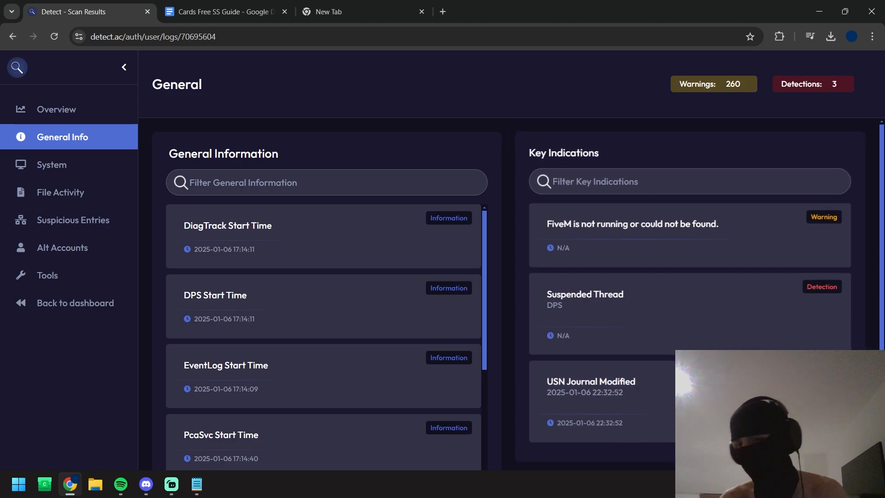
scroll(down, 3)
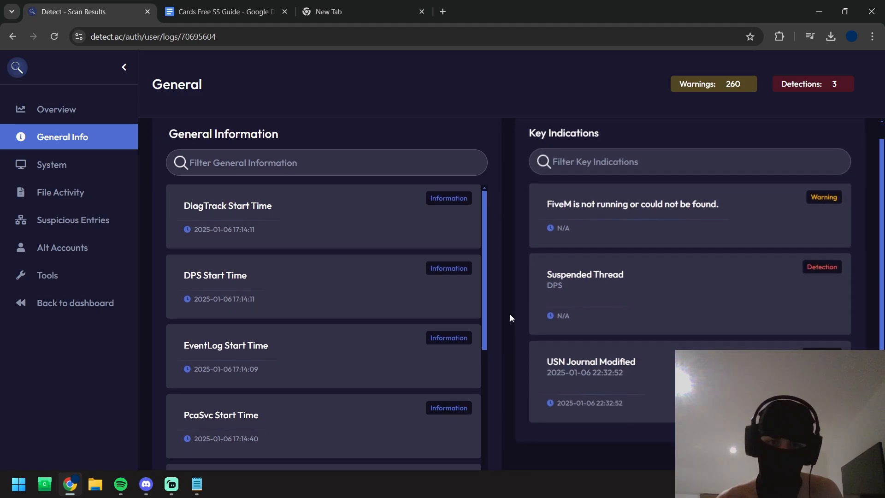
scroll(down, 3)
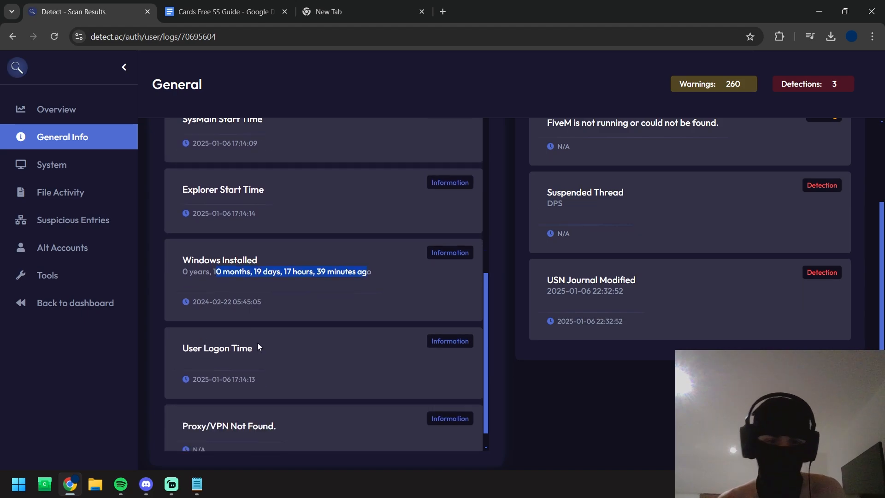
Review the System section: no device logs and one suspicious scheduled task warning.
click(51, 164)
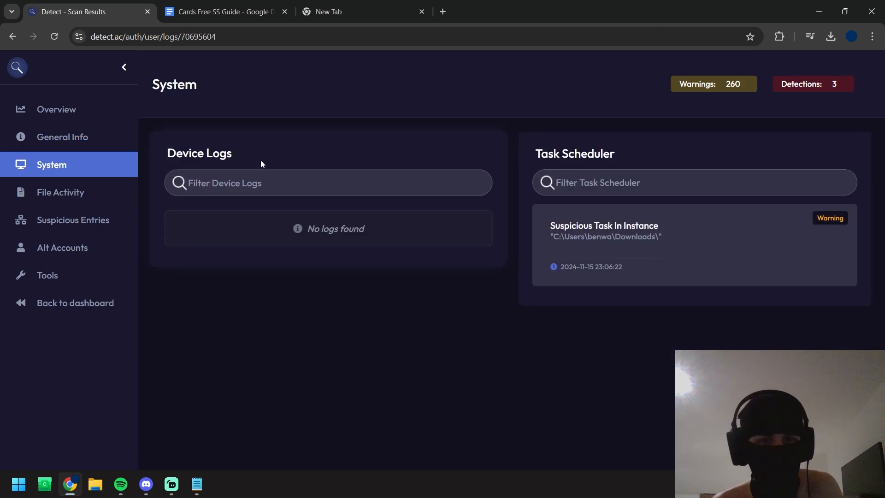
mouse_move(285, 154)
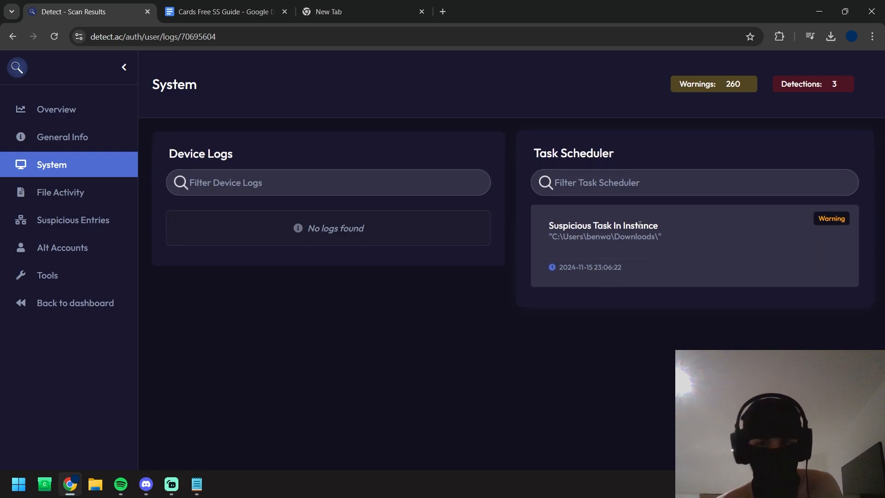
mouse_move(683, 208)
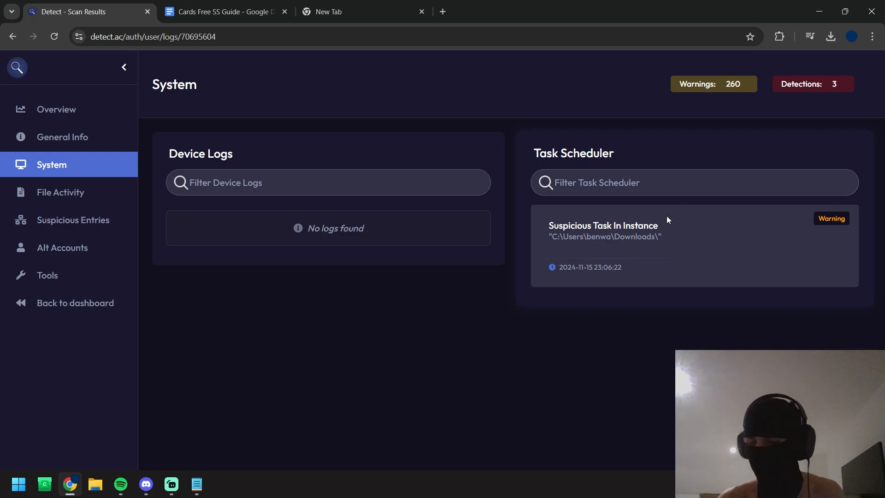
Review File Activity, filtering Clients Found by 'inst' and scanning the Executed Files list.
click(61, 191)
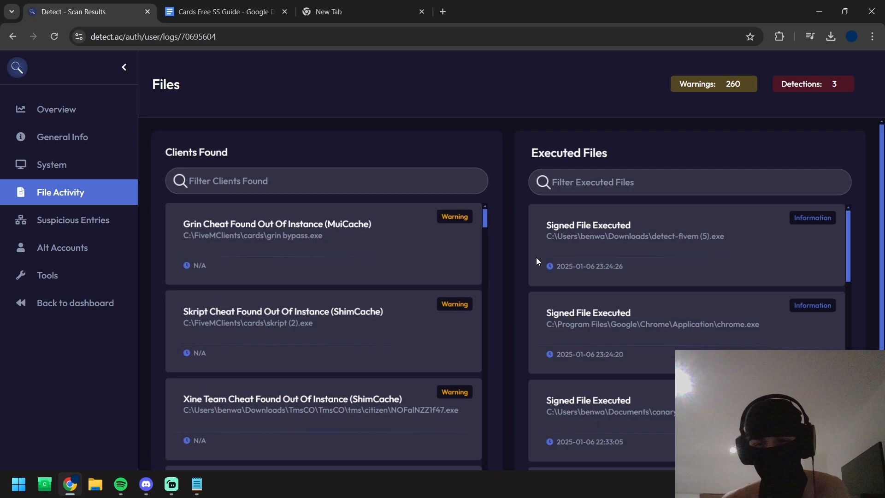
click(296, 180)
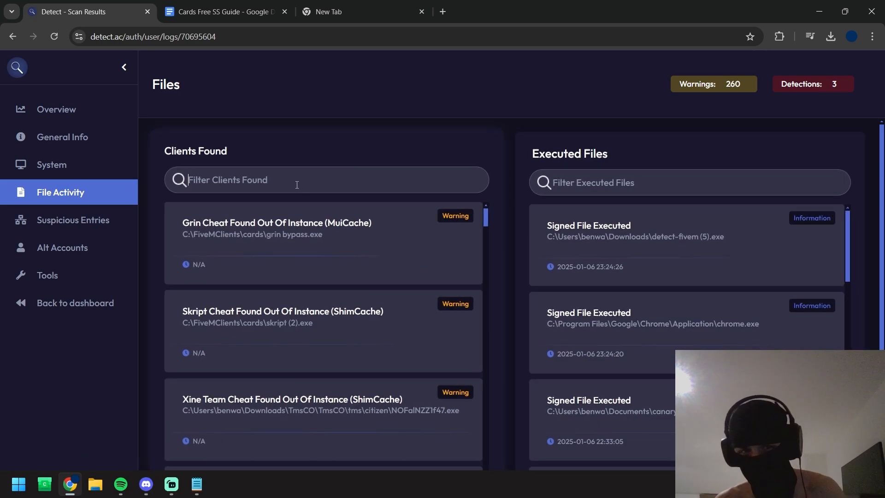
text(st)
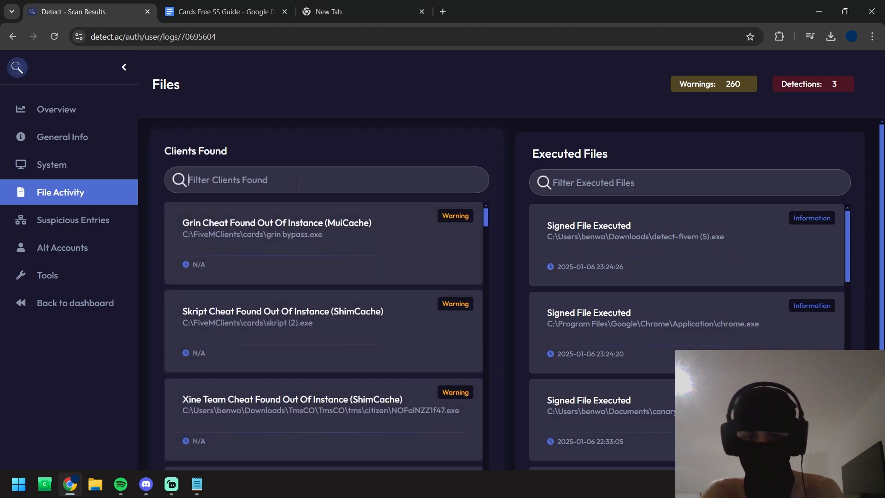
text(shi)
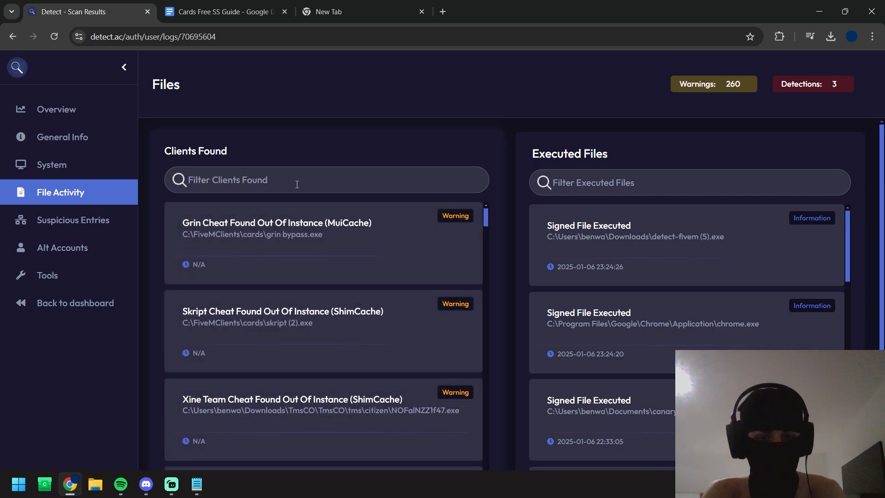
text(in inst)
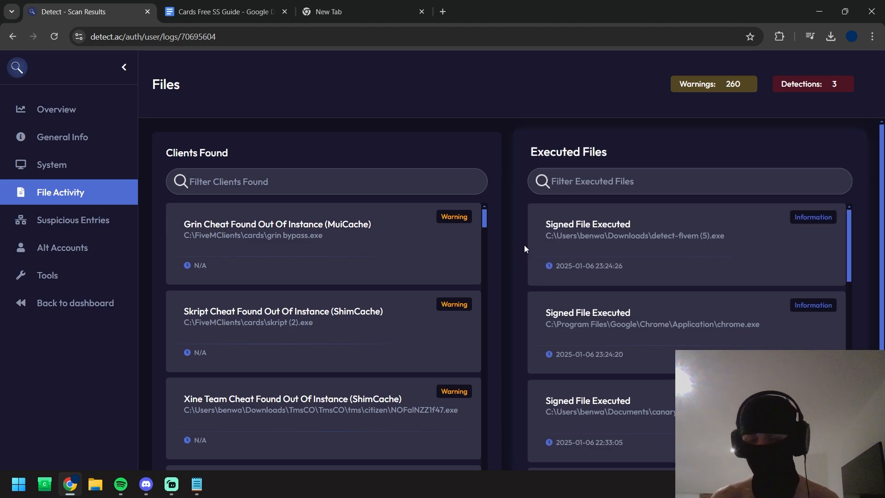
scroll(down, 3)
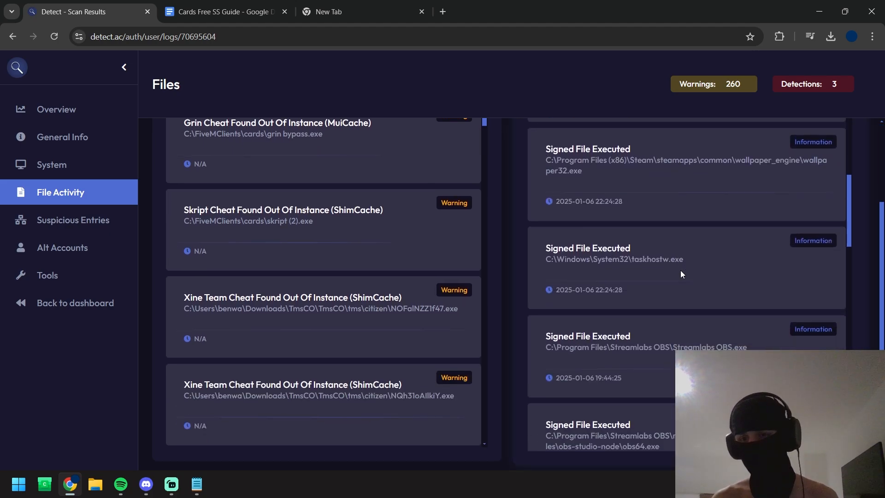
scroll(down, 3)
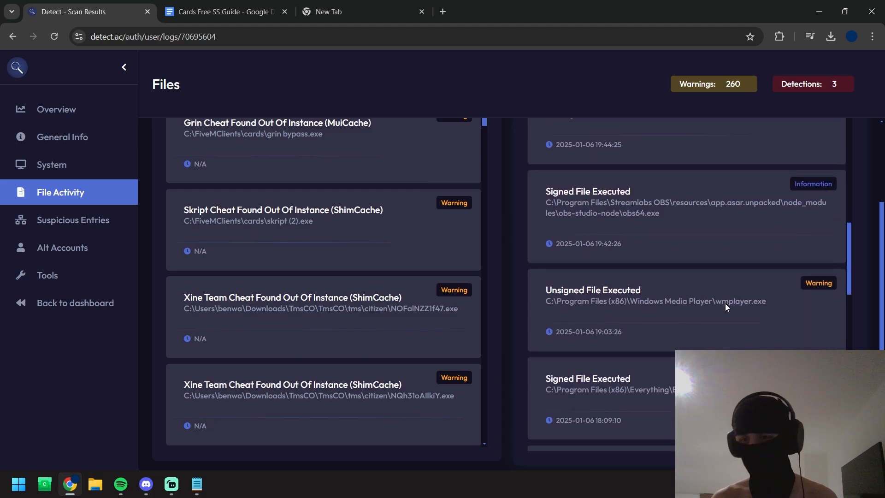
scroll(down, 3)
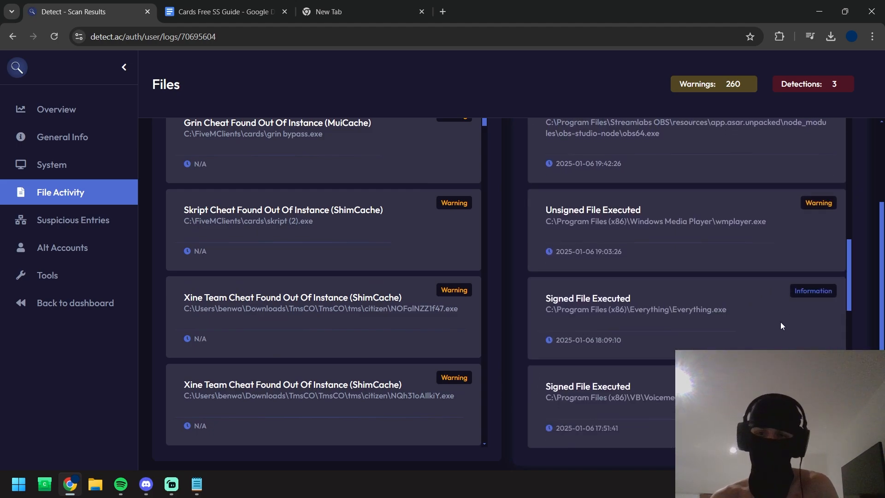
scroll(down, 3)
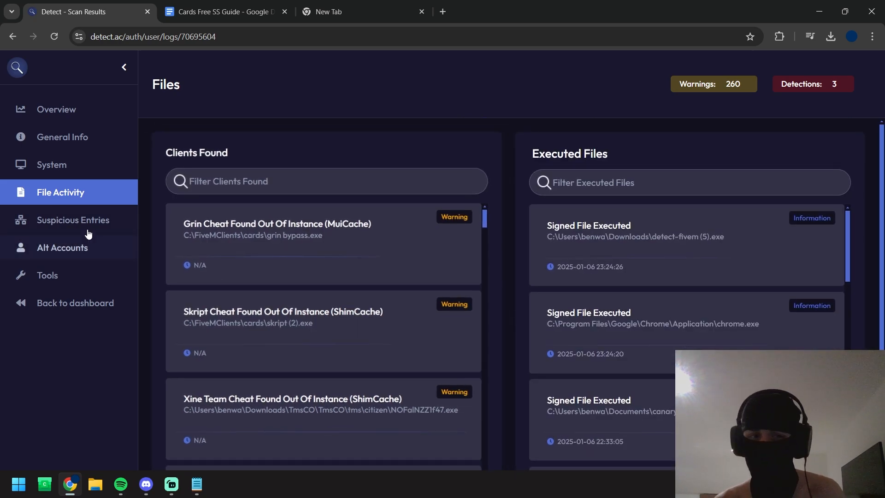
Review Suspicious Entries and select the cards:// URL protocol name.
click(72, 219)
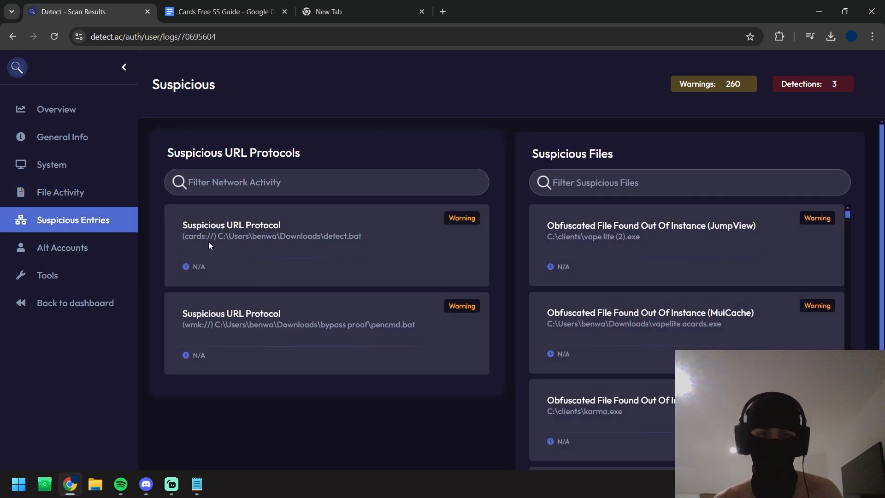
double_click(197, 236)
text(cards://)
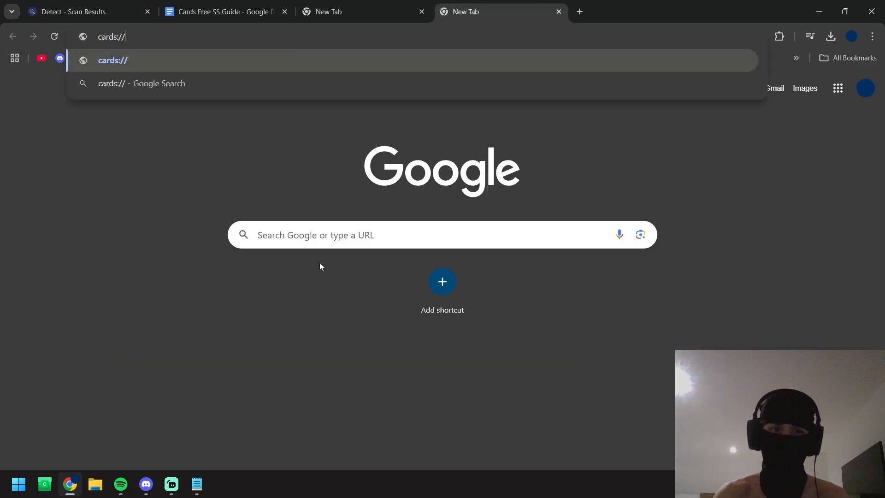
Test the cards:// protocol in a new tab, then review the Alt Accounts section listing one Steam account.
key(Enter)
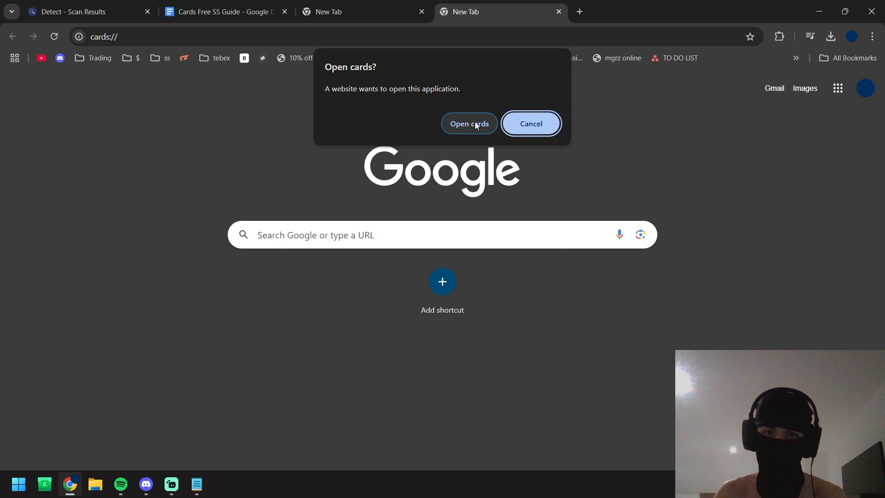
click(529, 124)
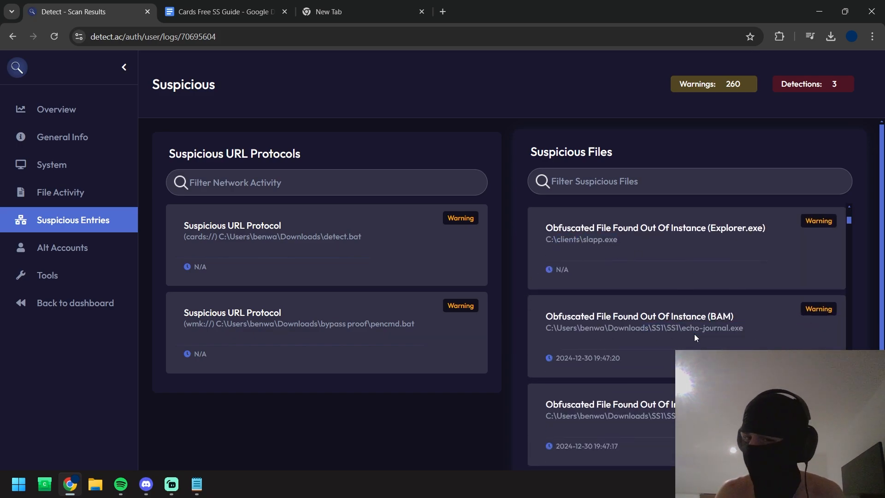
mouse_move(654, 345)
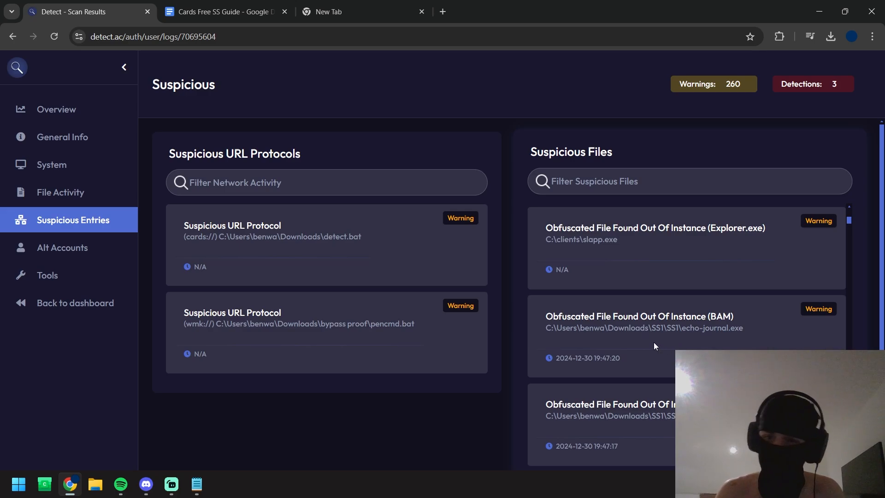
click(61, 247)
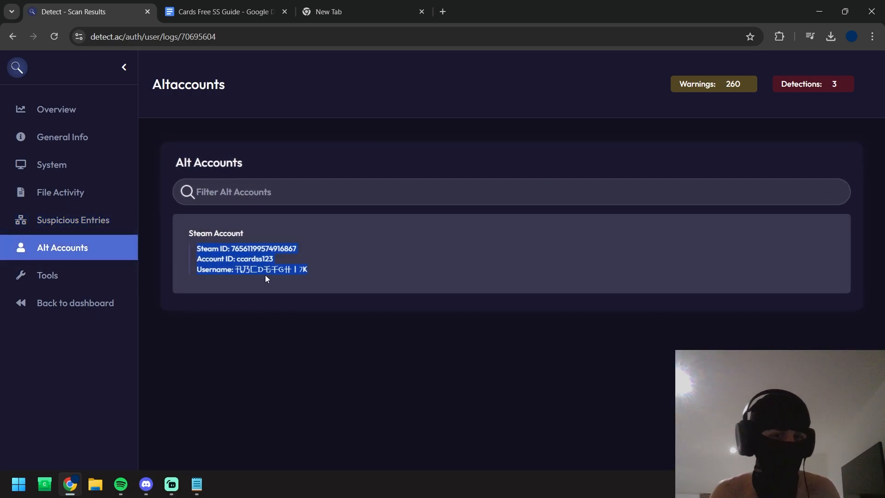
Review the Overview pie chart of 3 detections, 260 warnings and 27 information entries.
click(56, 109)
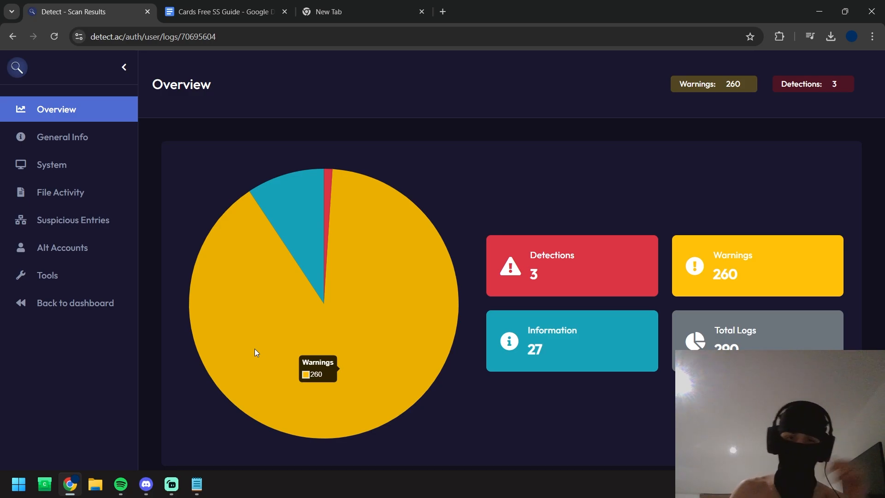
Switch to the Cards Free SS Guide document in Google Docs.
click(225, 11)
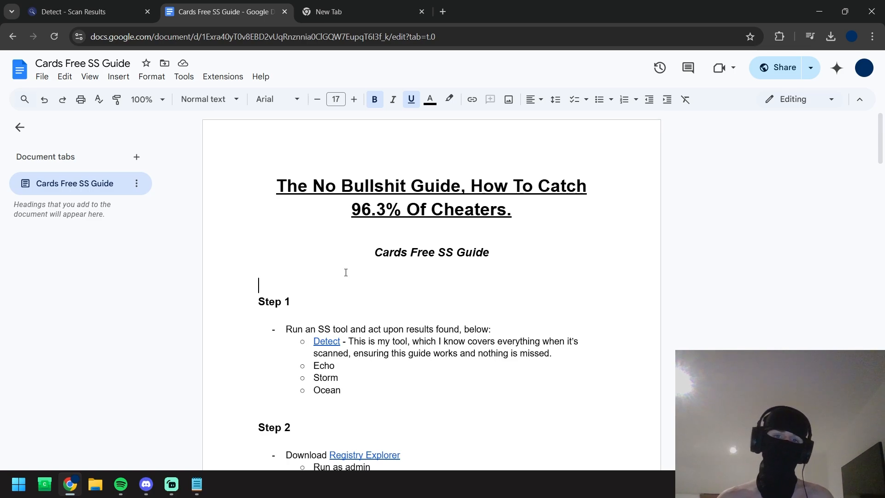
scroll(down, 3)
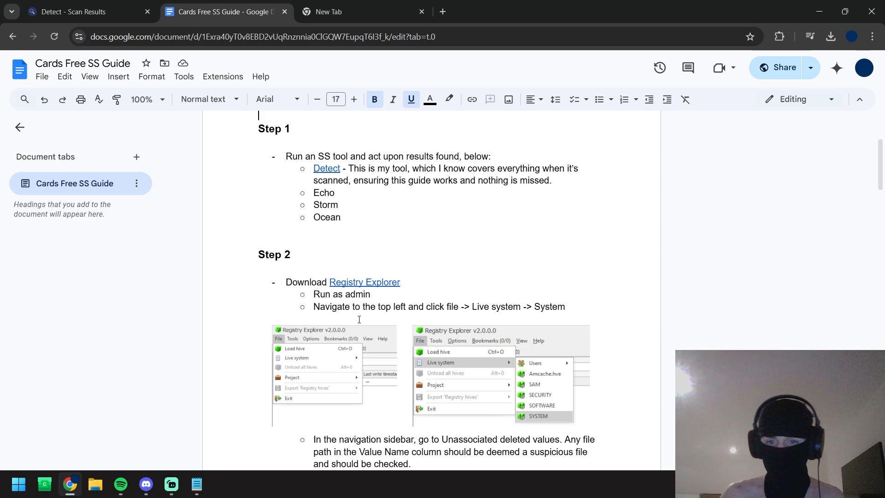